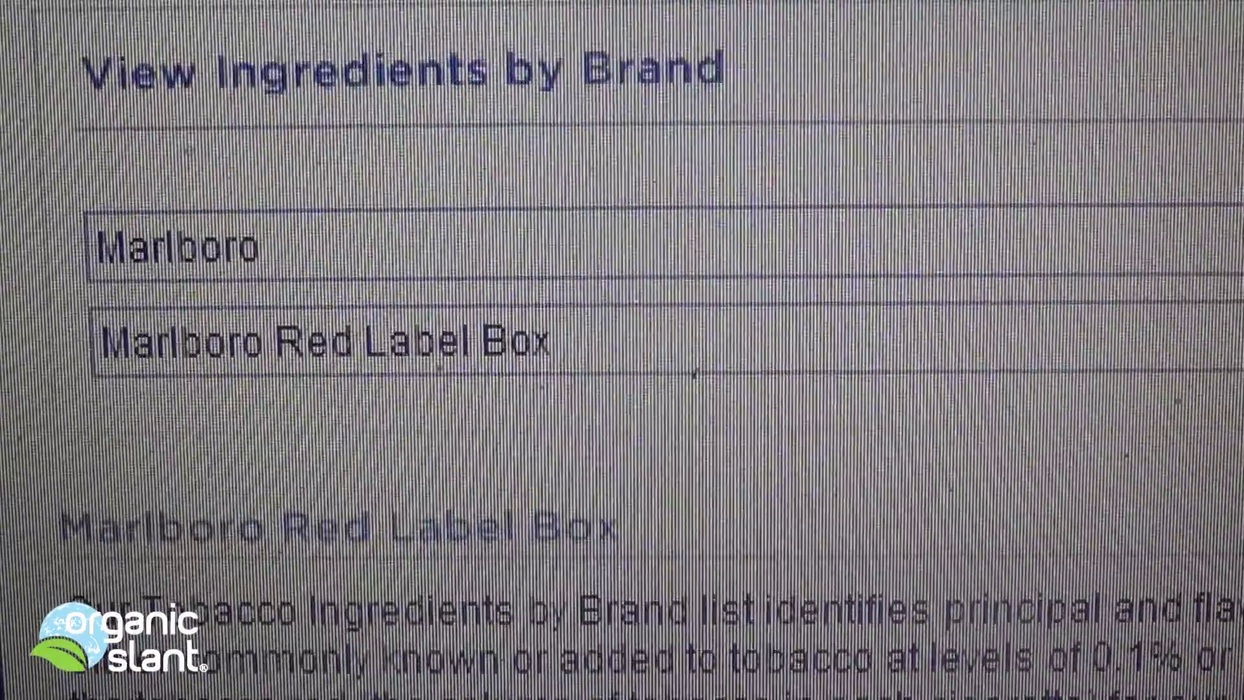
pyautogui.scroll(-3)
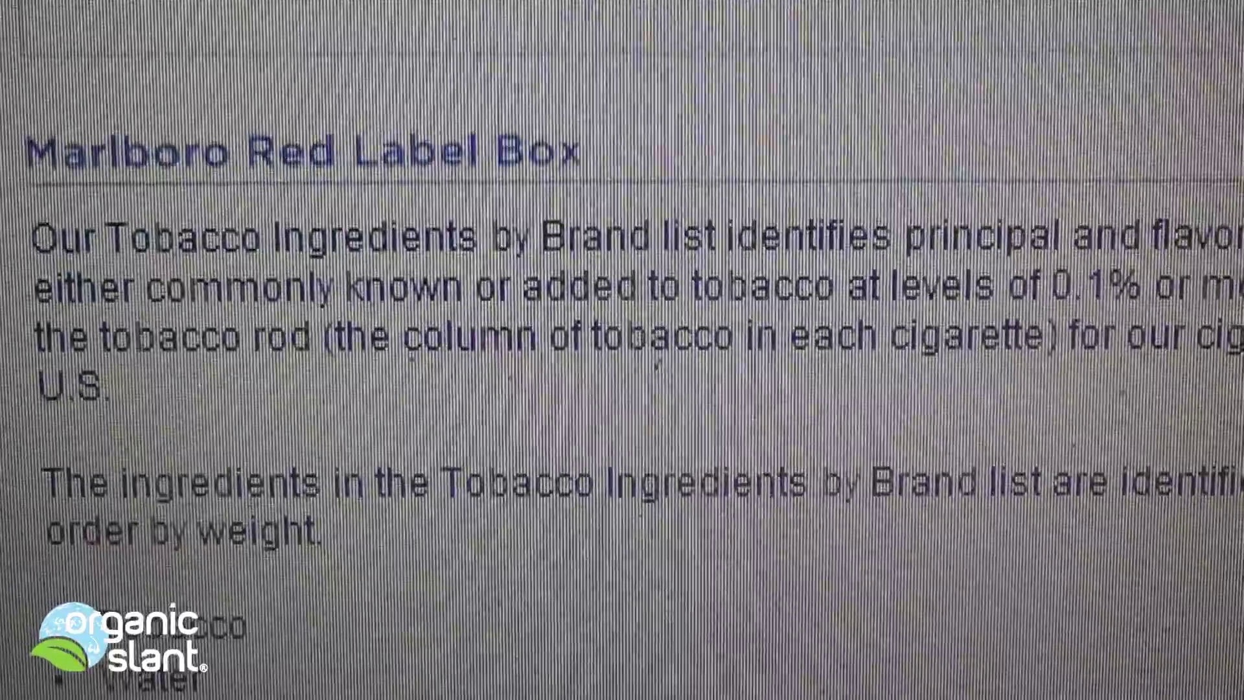
pyautogui.scroll(-3)
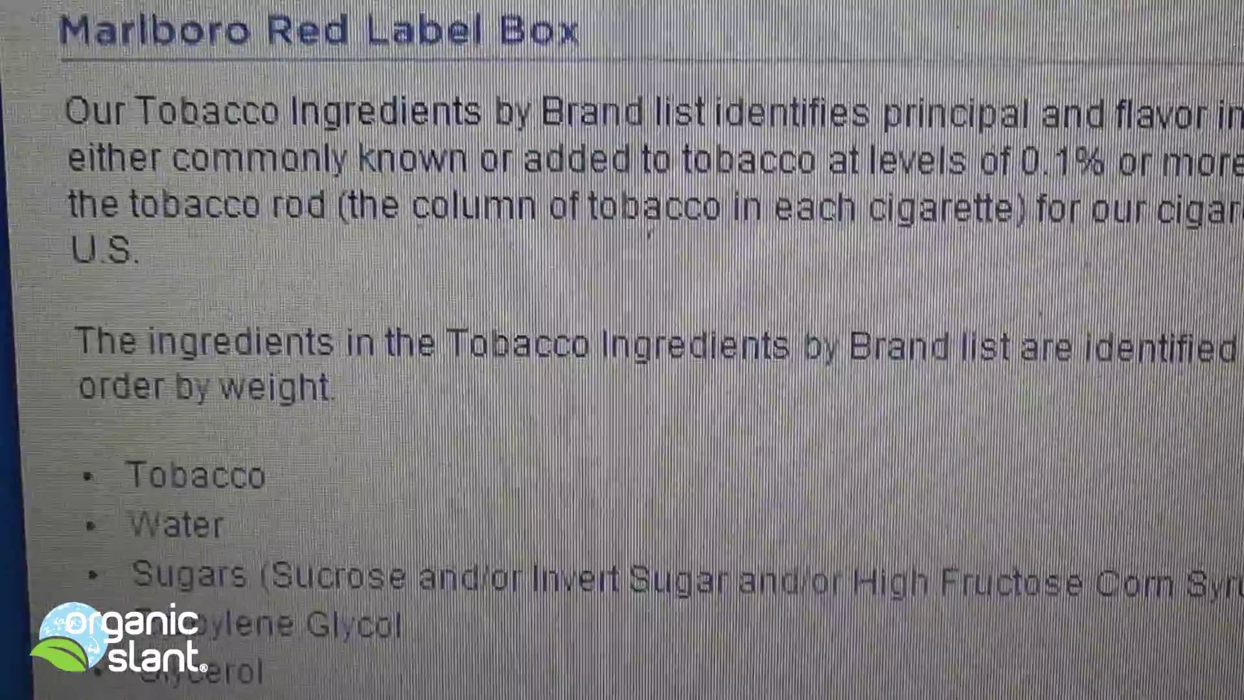
pyautogui.scroll(-3)
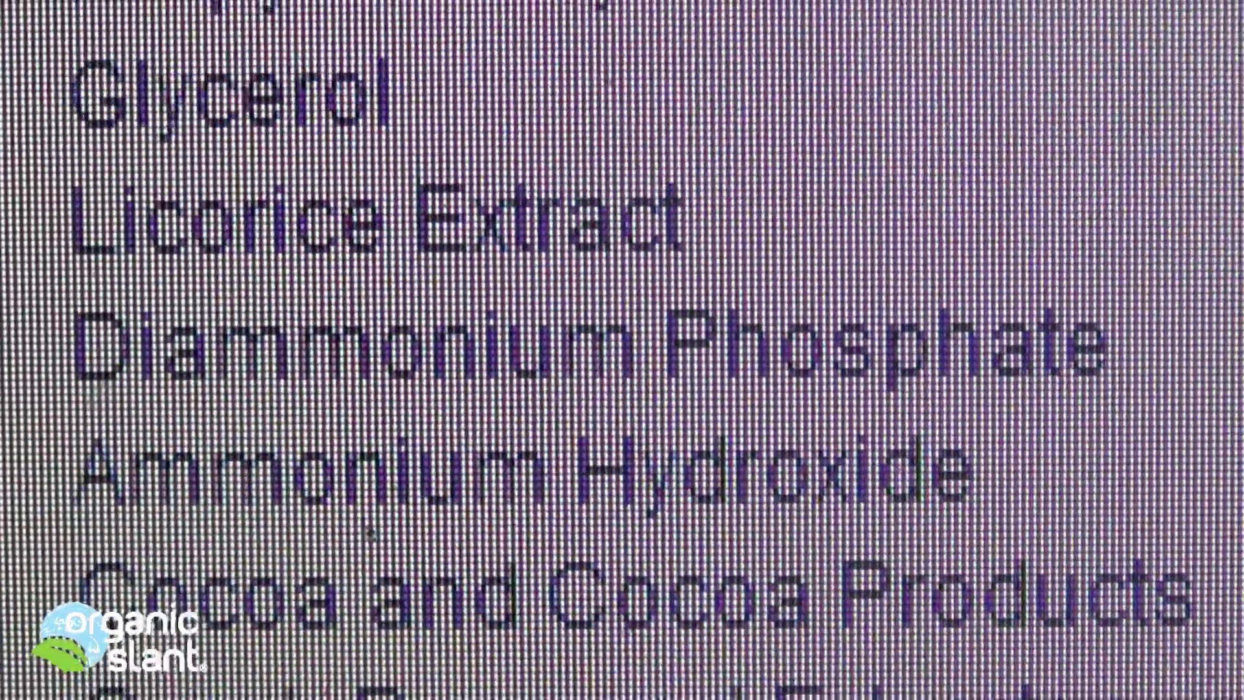
pyautogui.scroll(-3)
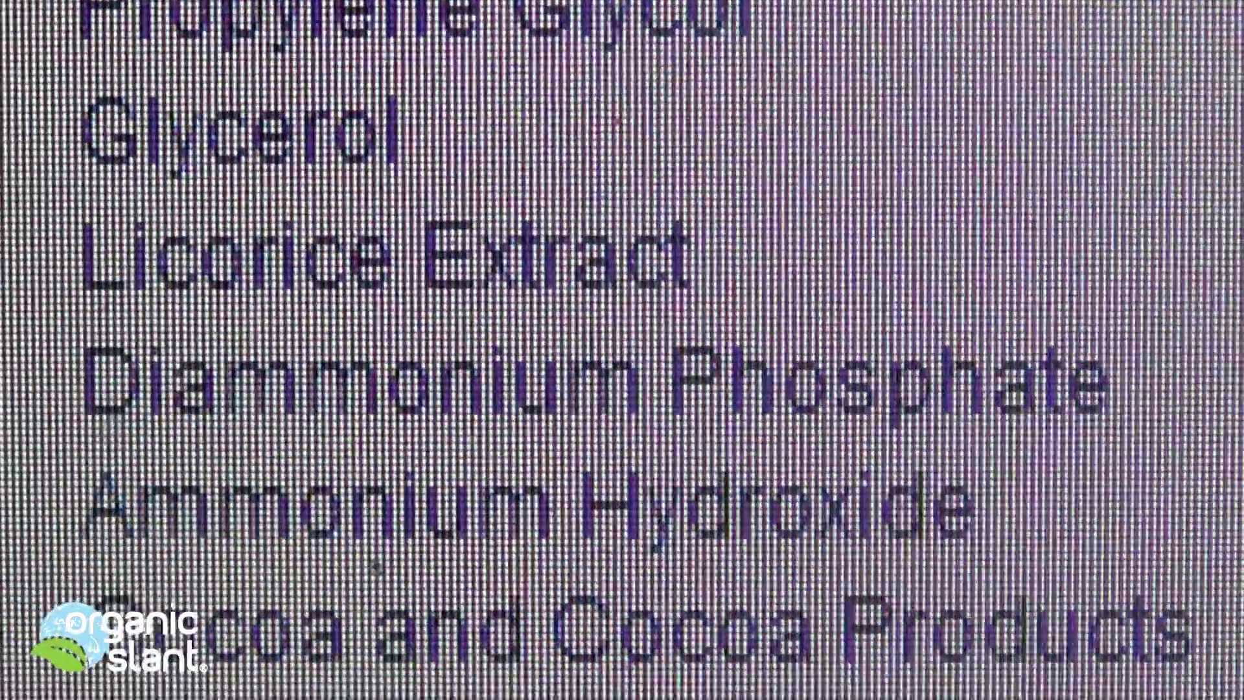